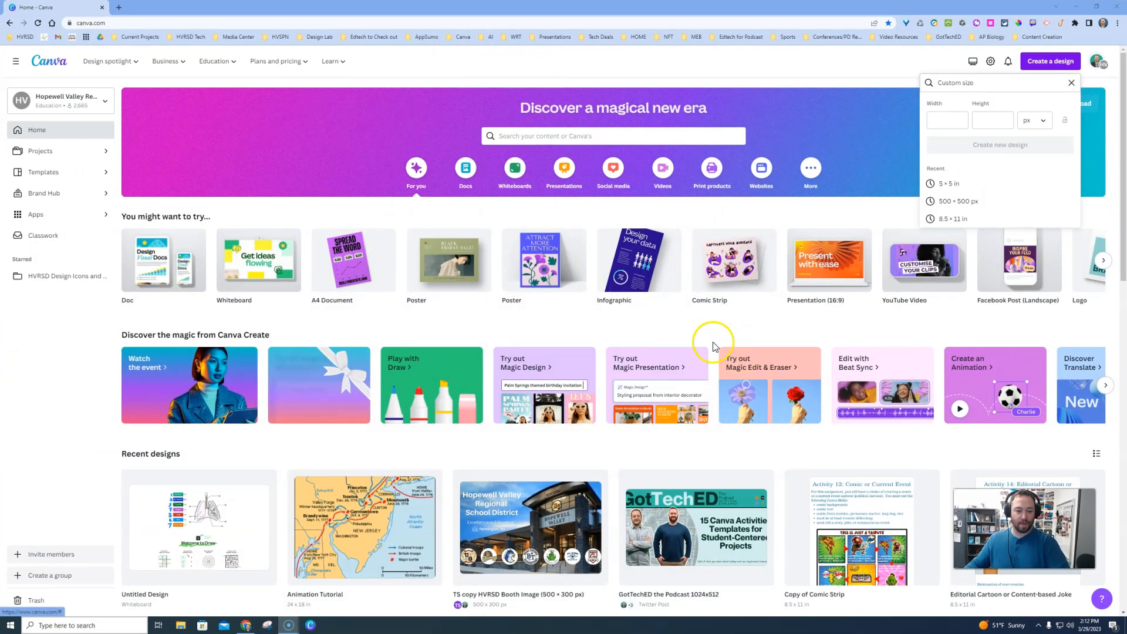
mouse_move(760, 400)
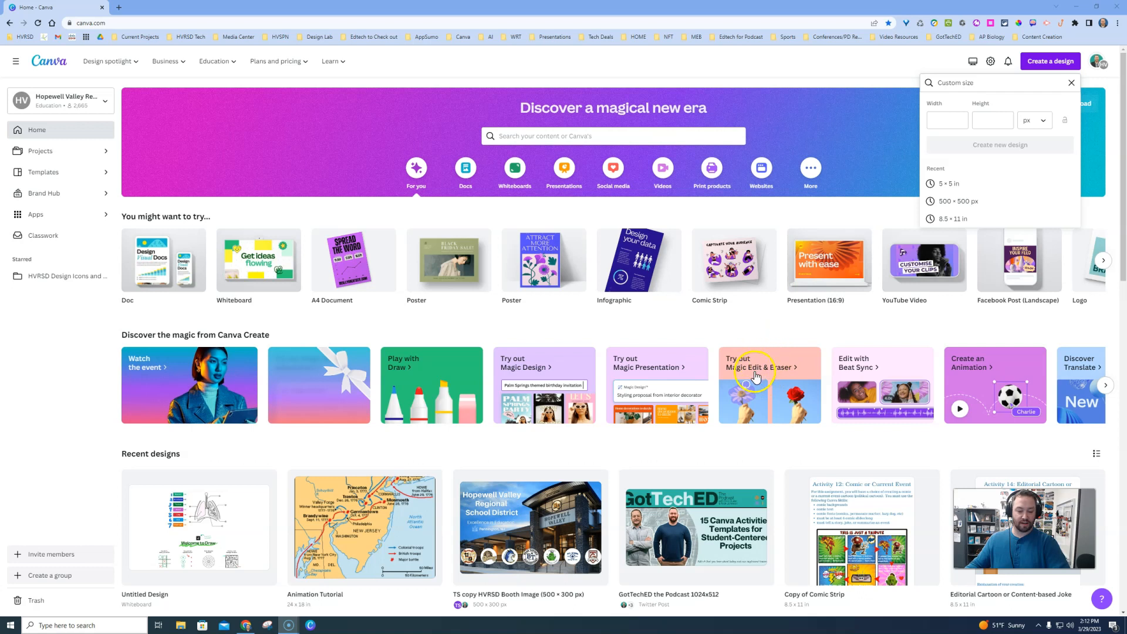
mouse_move(792, 331)
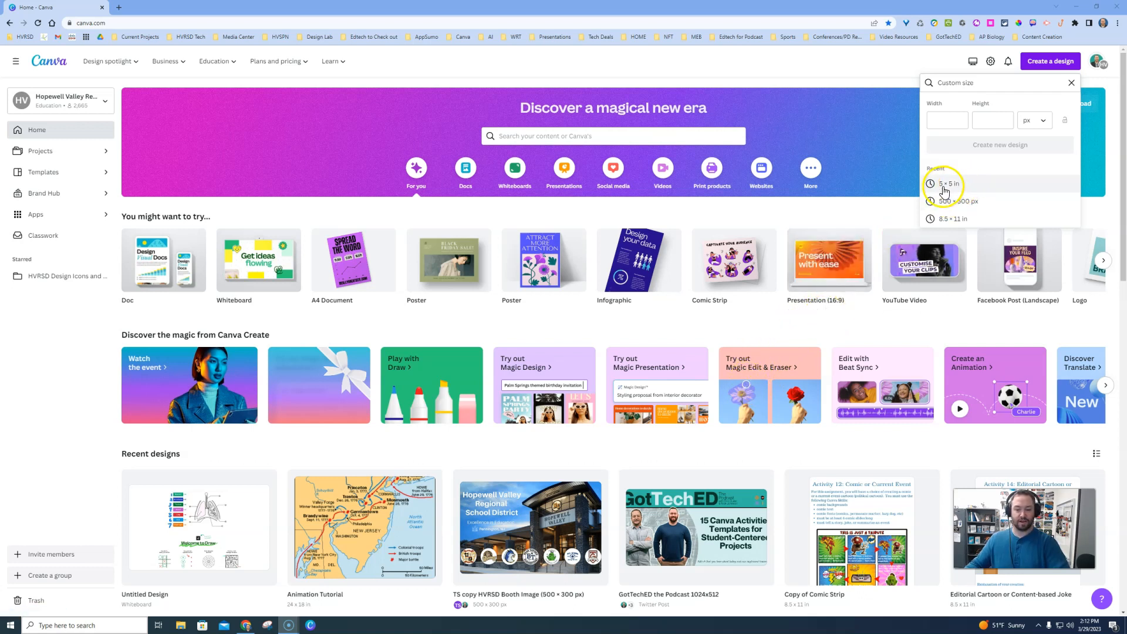
Create a blank 5×5 in design and search Elements for 'rose in hand' photos
click(952, 184)
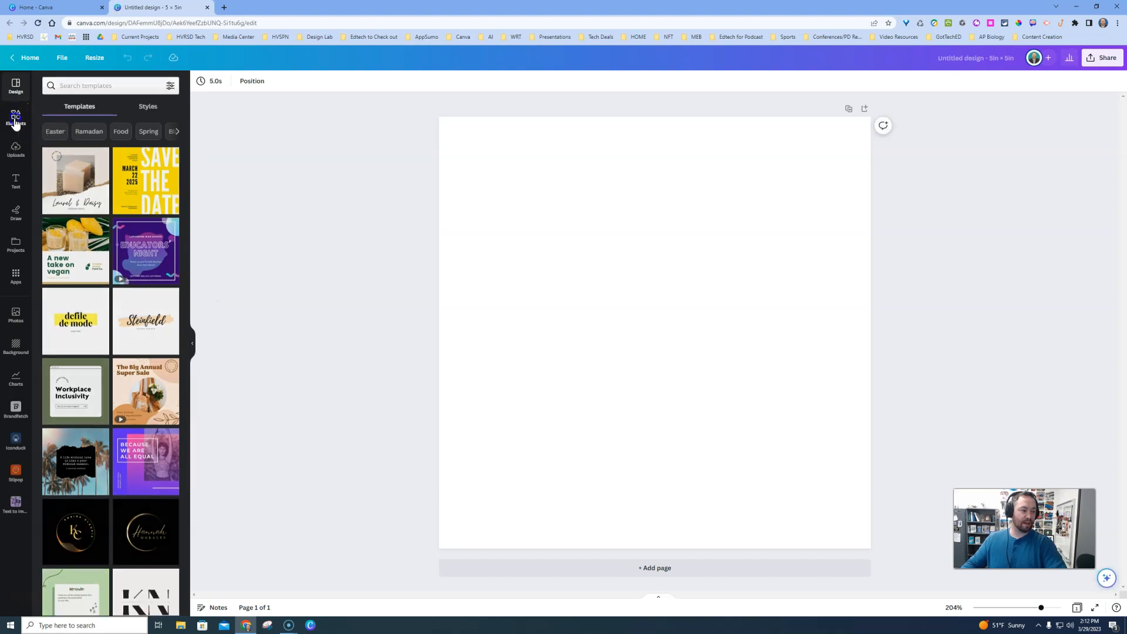
click(15, 118)
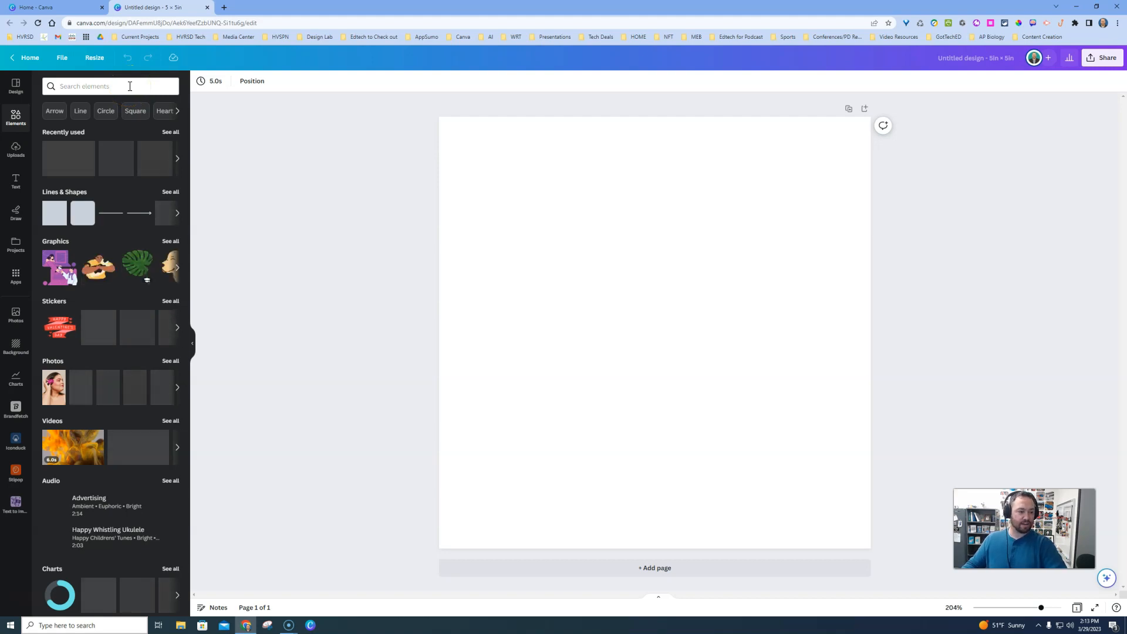
click(108, 86)
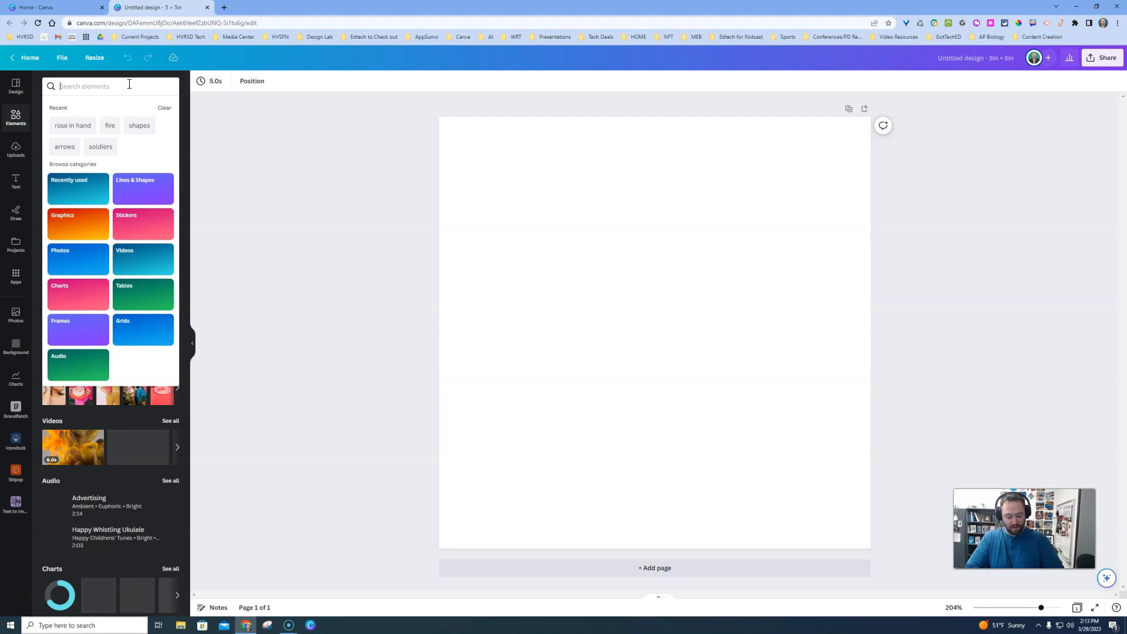
text(hand with a rose)
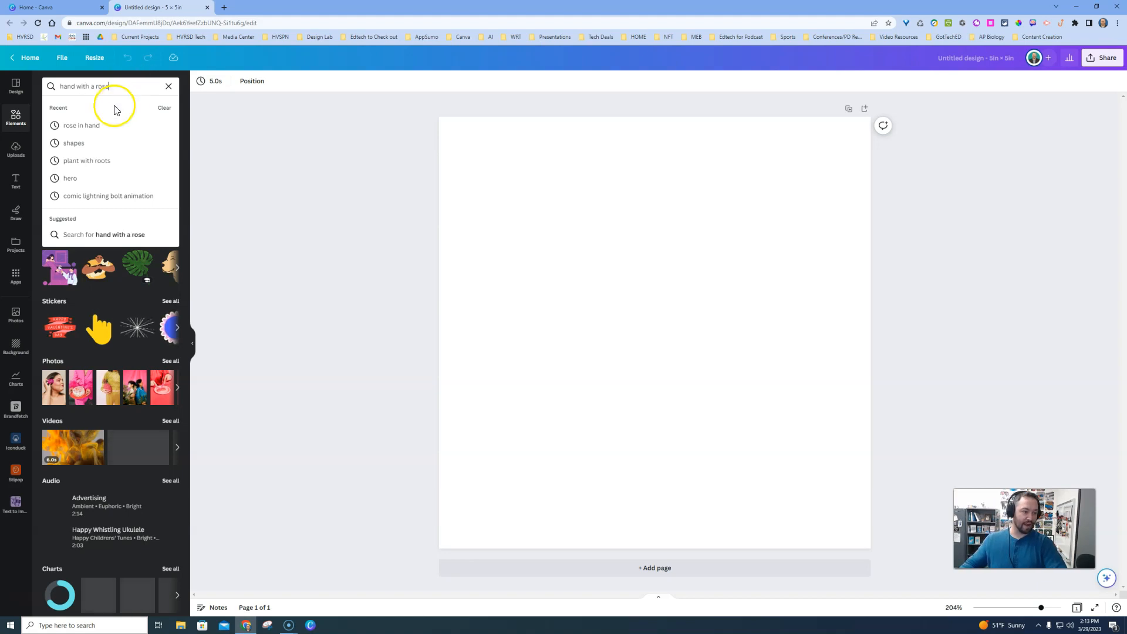
click(83, 126)
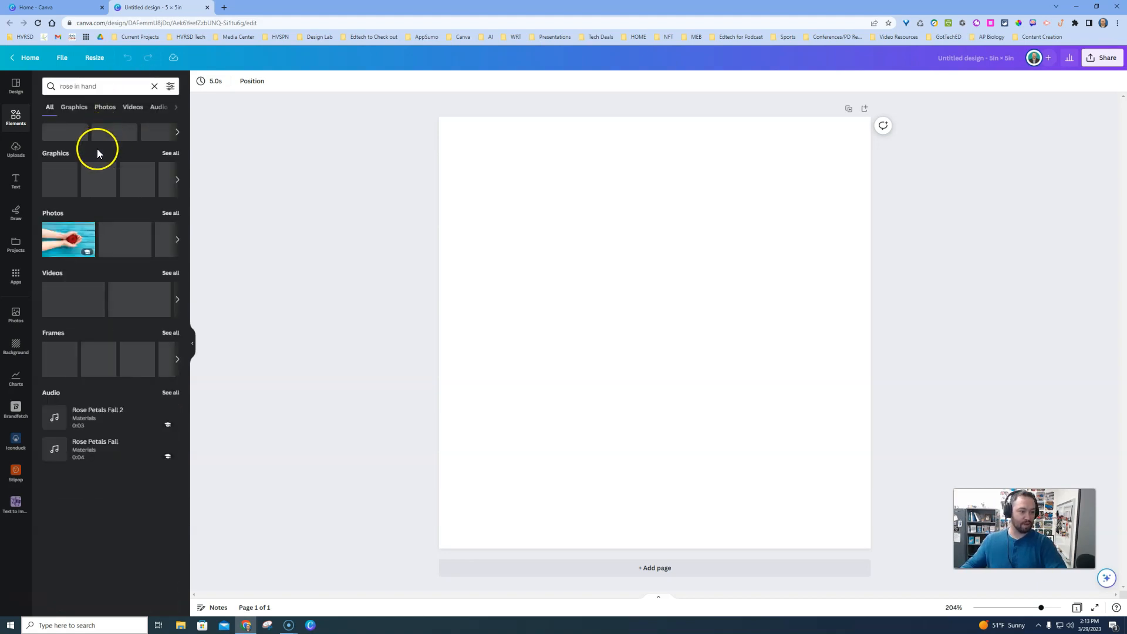
Place the hands-holding-a-red-rose photo on the page and bring up Edit photo
click(69, 240)
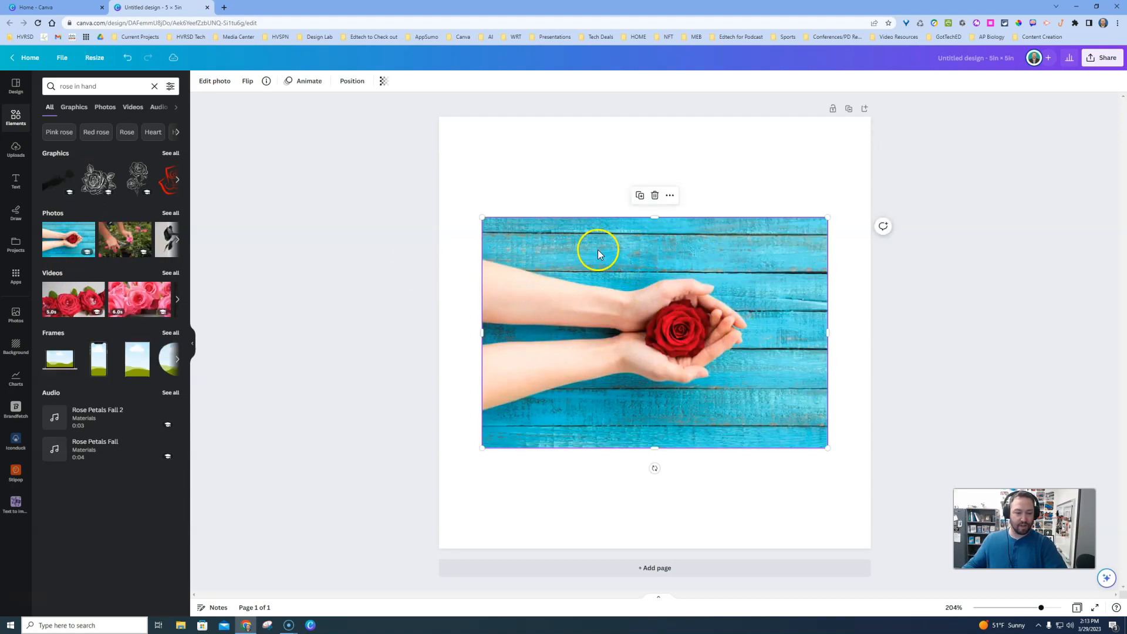
mouse_move(574, 245)
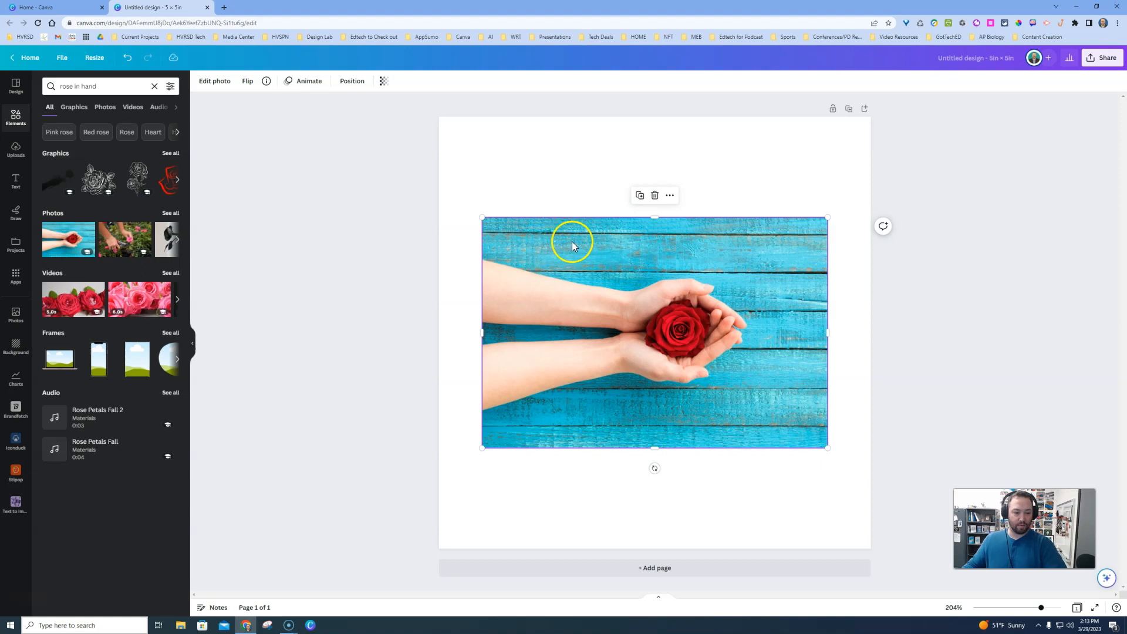
mouse_move(214, 81)
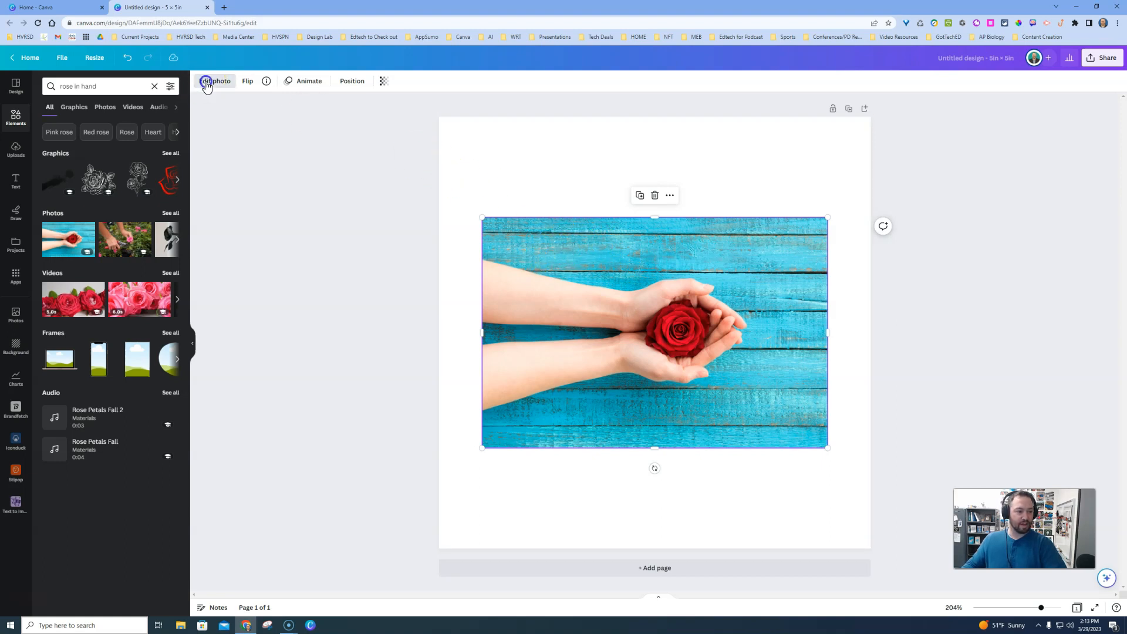
click(214, 81)
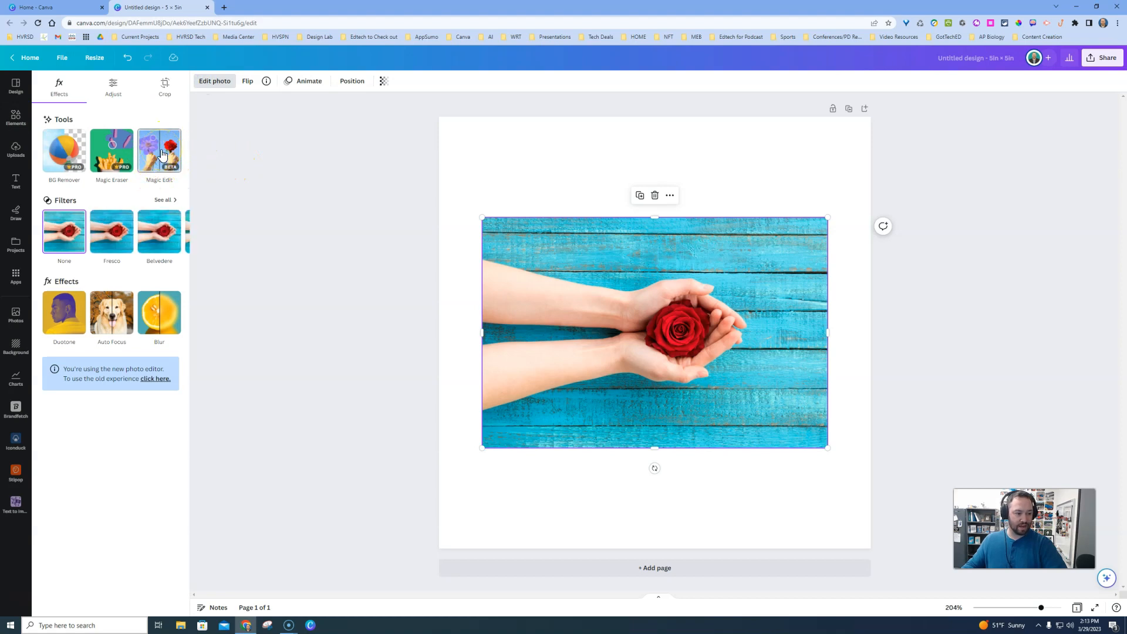
Start Magic Edit and brush over the entire red rose as the area to replace
click(159, 151)
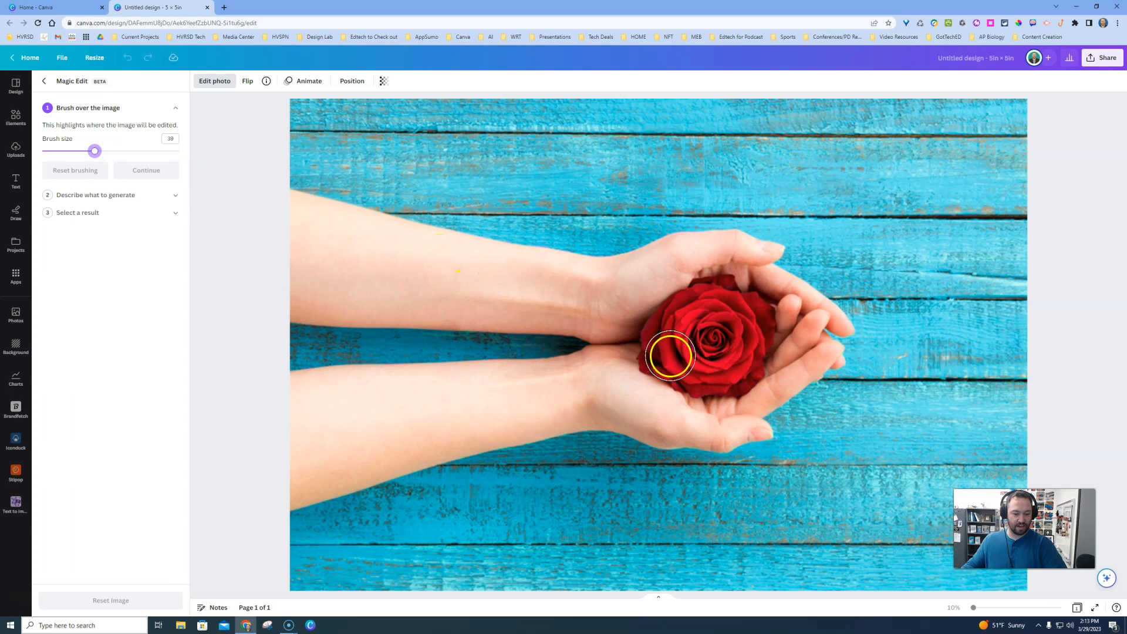
drag(671, 356, 698, 304)
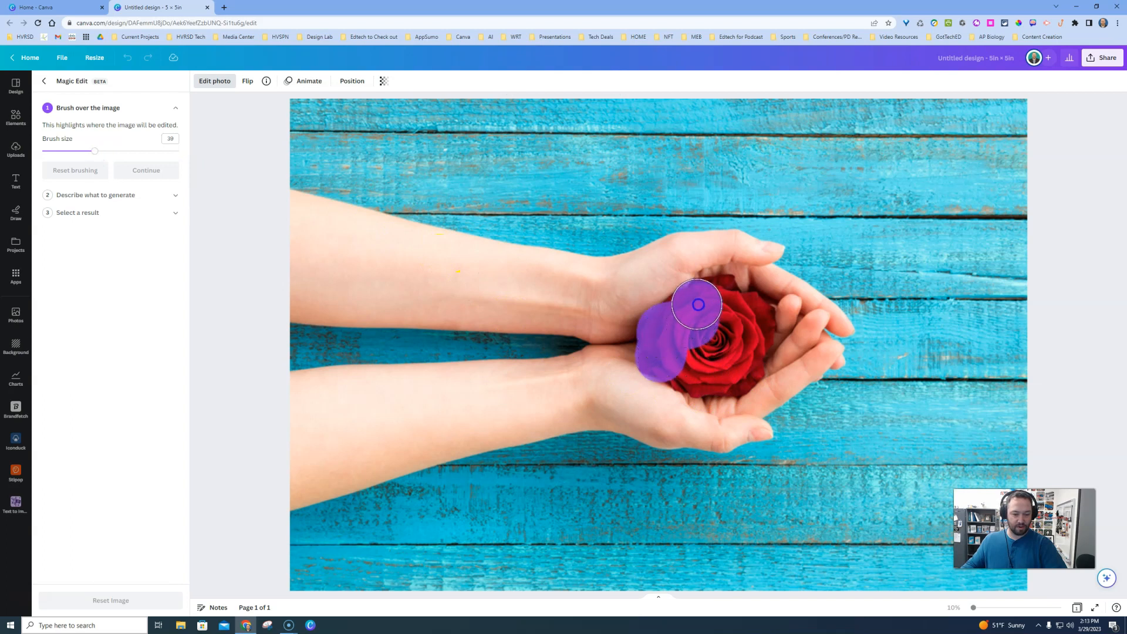
drag(697, 303, 755, 345)
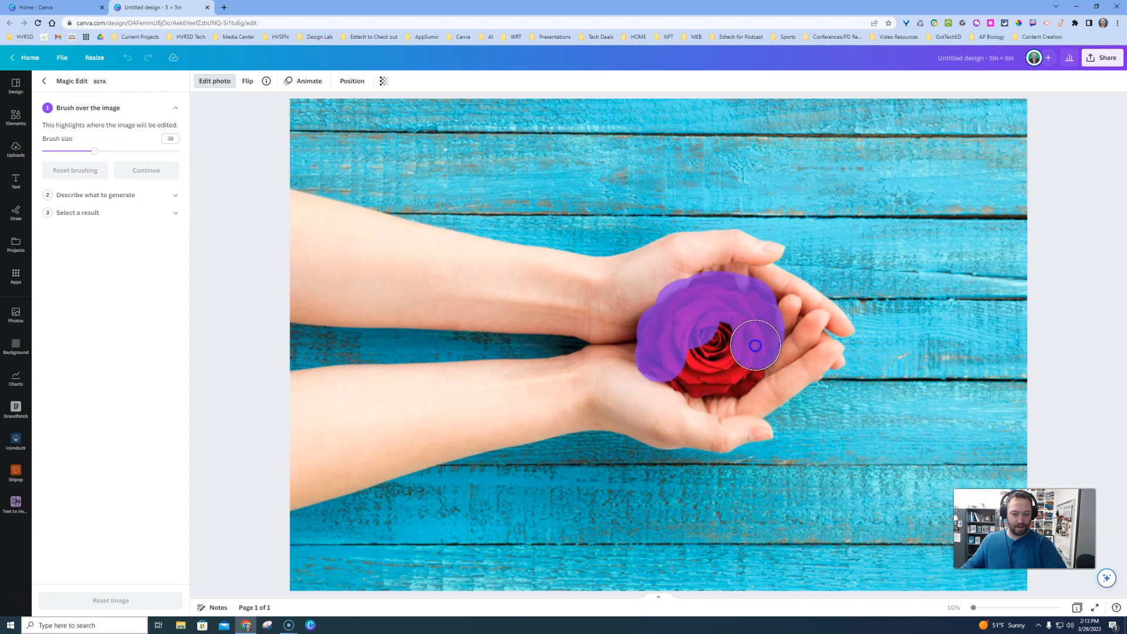
drag(755, 345, 705, 350)
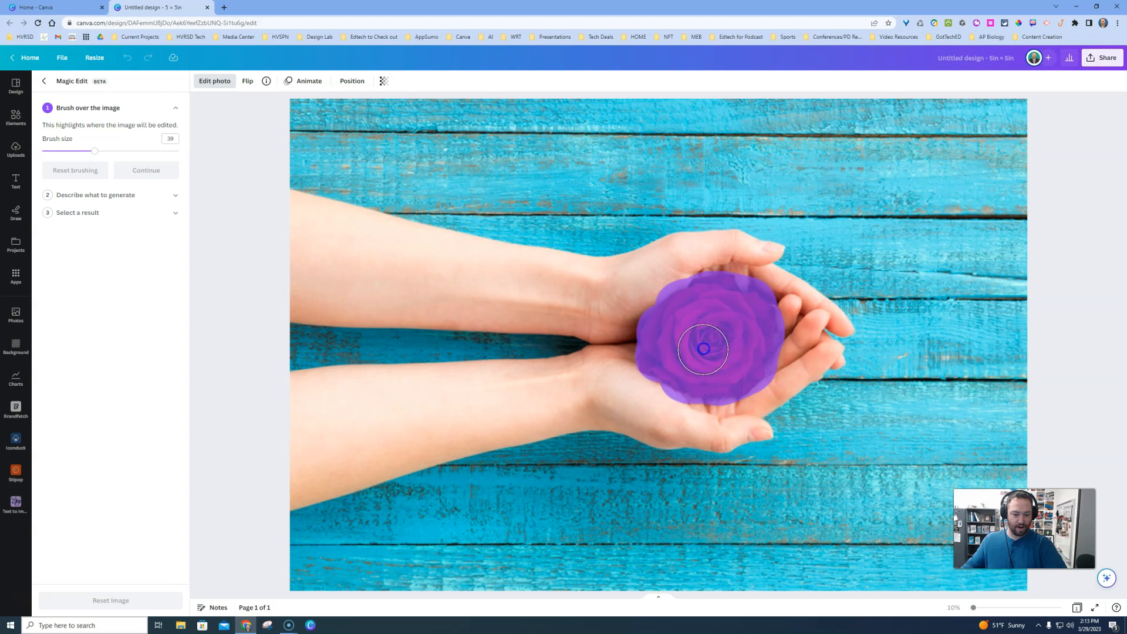
click(146, 171)
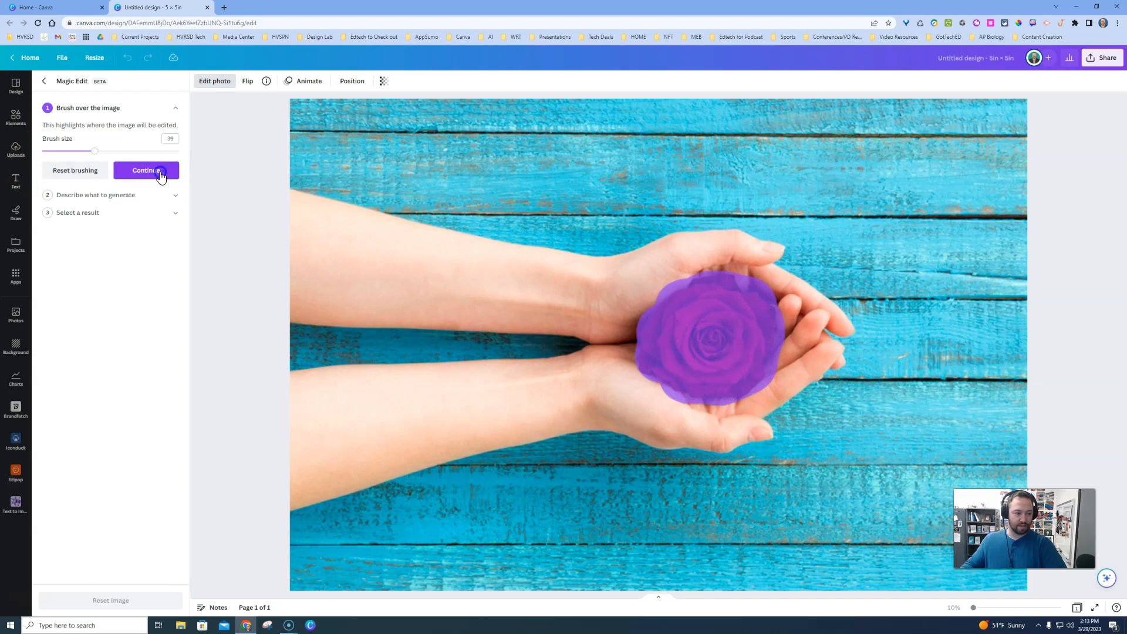
Describe the replacement as 'jelly beans' and generate it over the marked rose
click(145, 171)
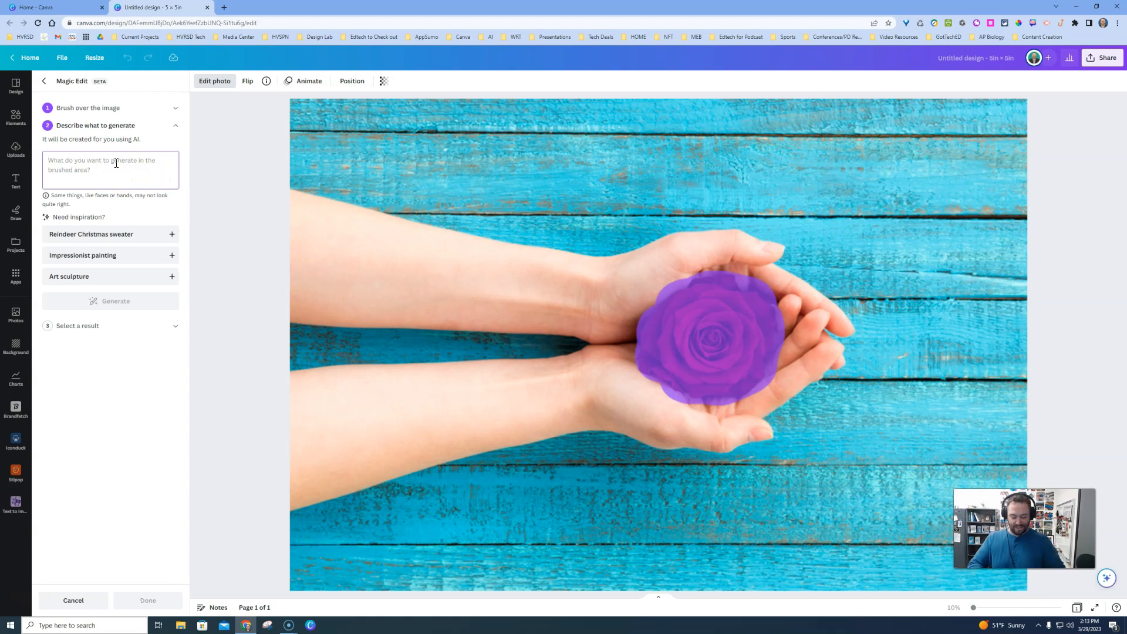
text(jelly beans)
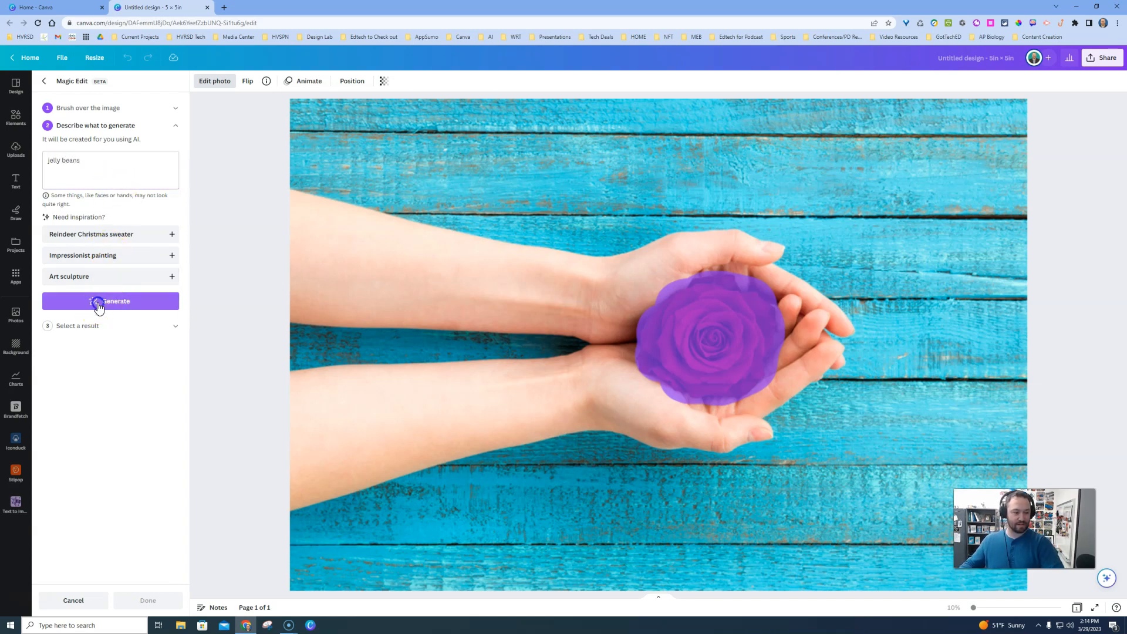
click(110, 302)
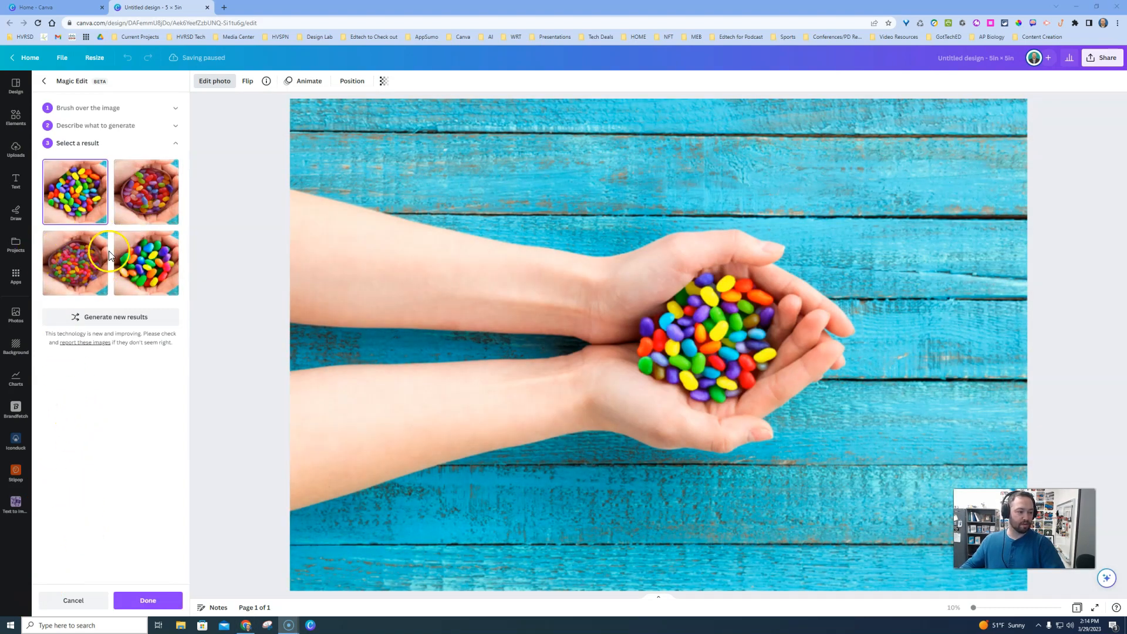
Preview the four jelly bean variations and pick the bowl-of-jelly-beans version
click(145, 262)
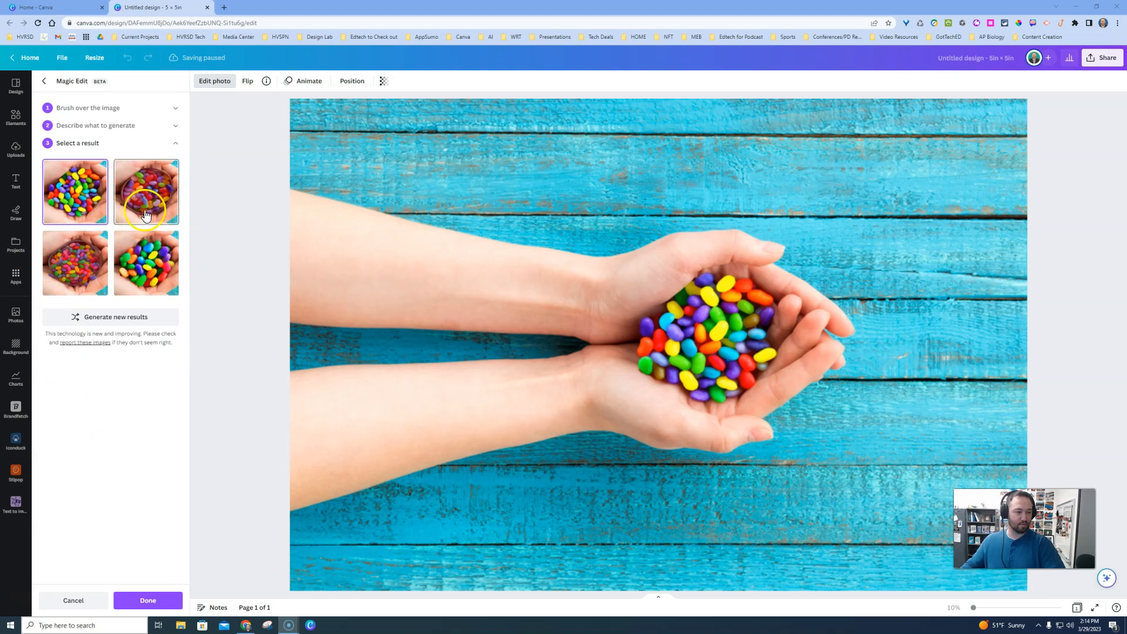
click(146, 263)
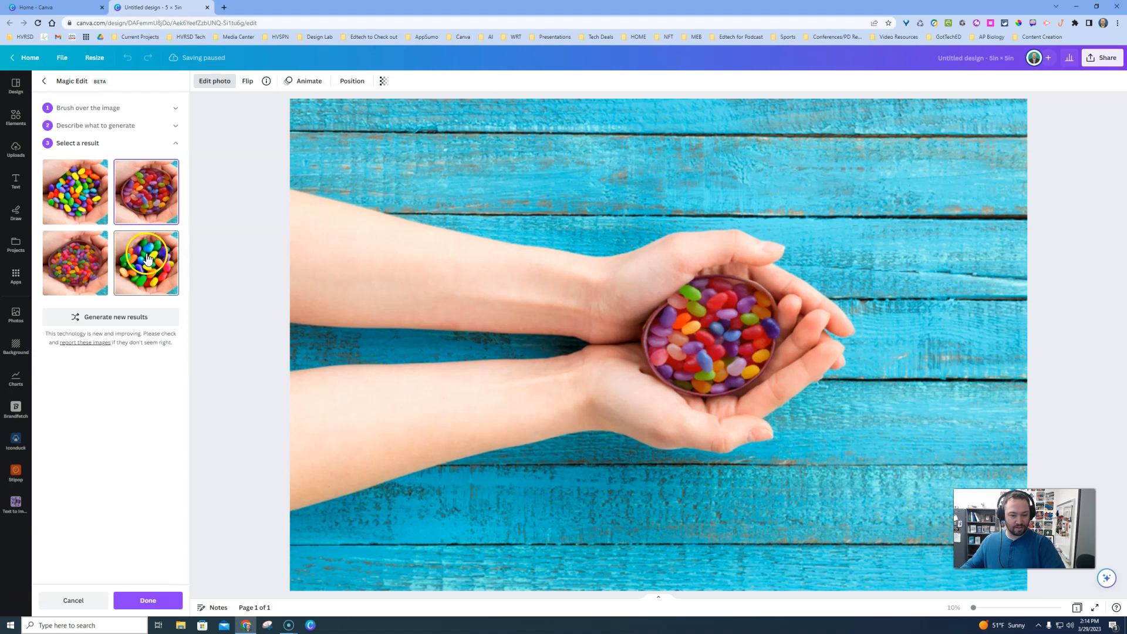
click(75, 262)
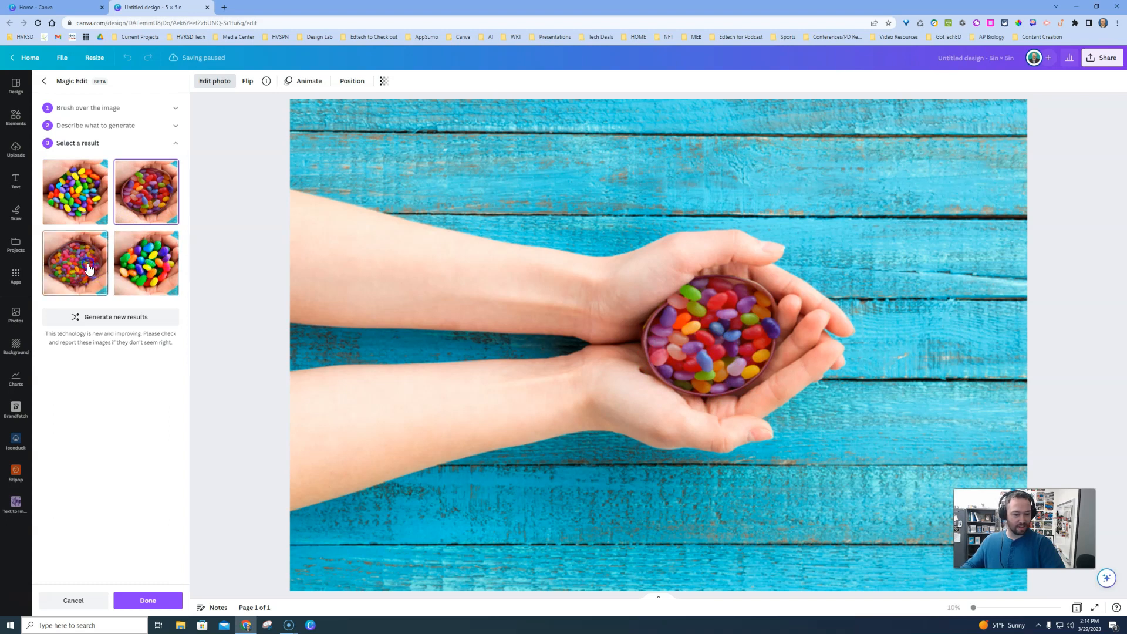
click(145, 263)
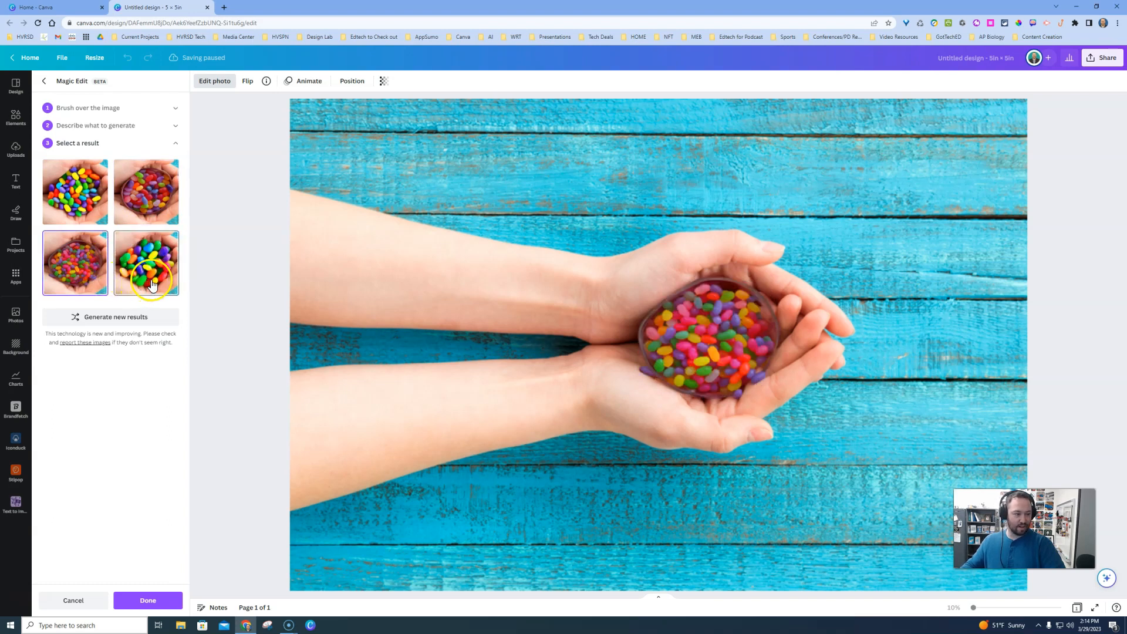
click(145, 263)
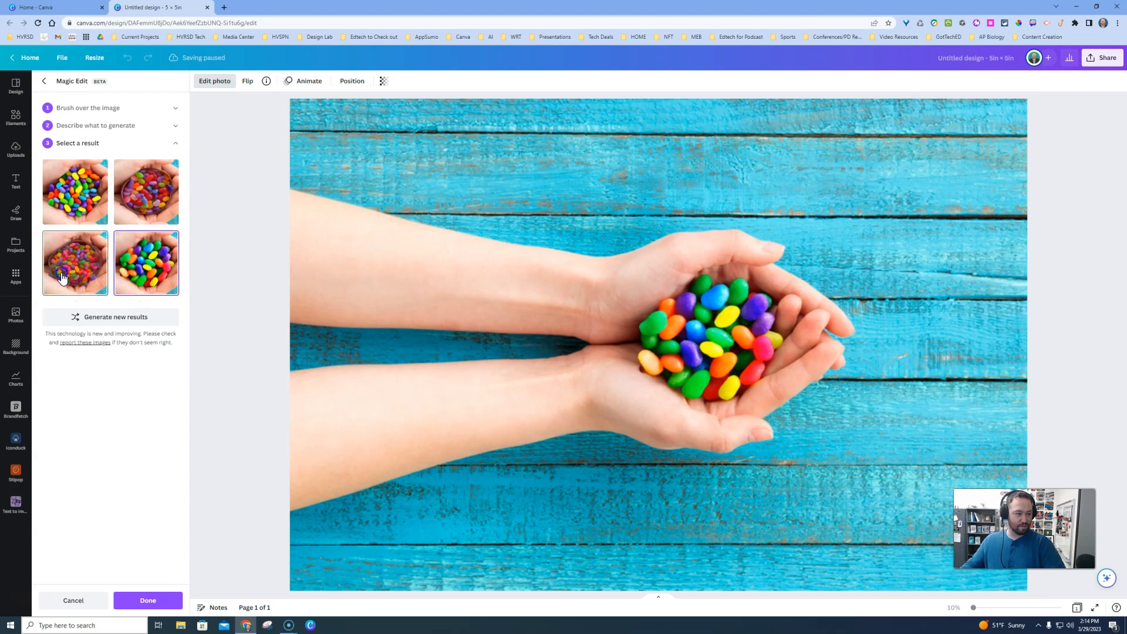
click(74, 262)
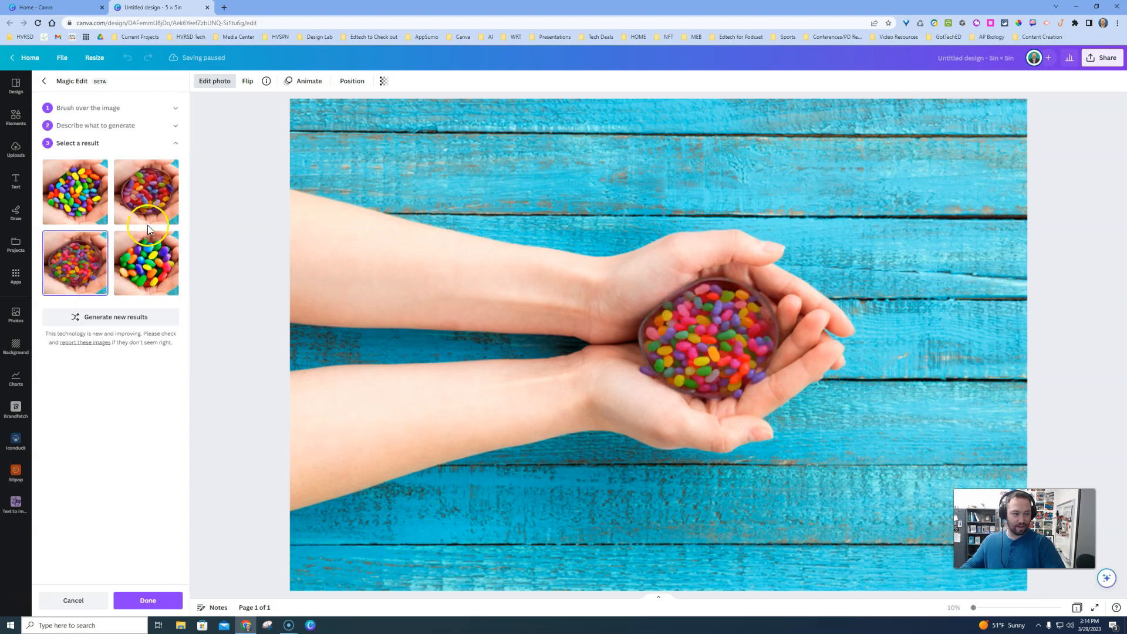
click(146, 192)
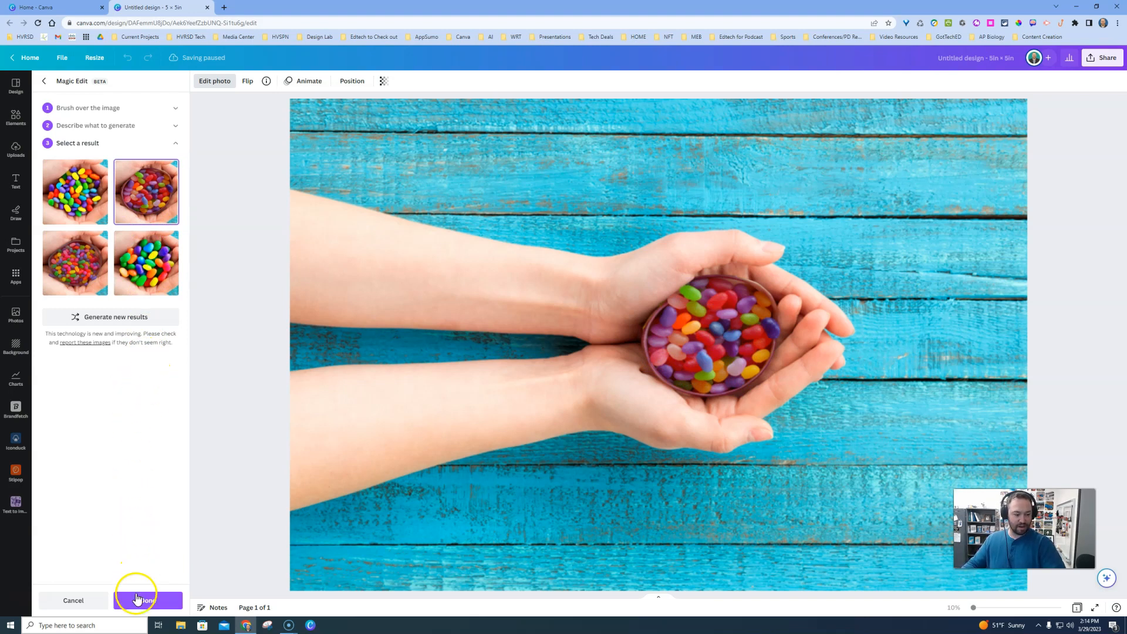
Confirm the Magic Edit so the photo shows hands holding a bowl of jelly beans
click(146, 600)
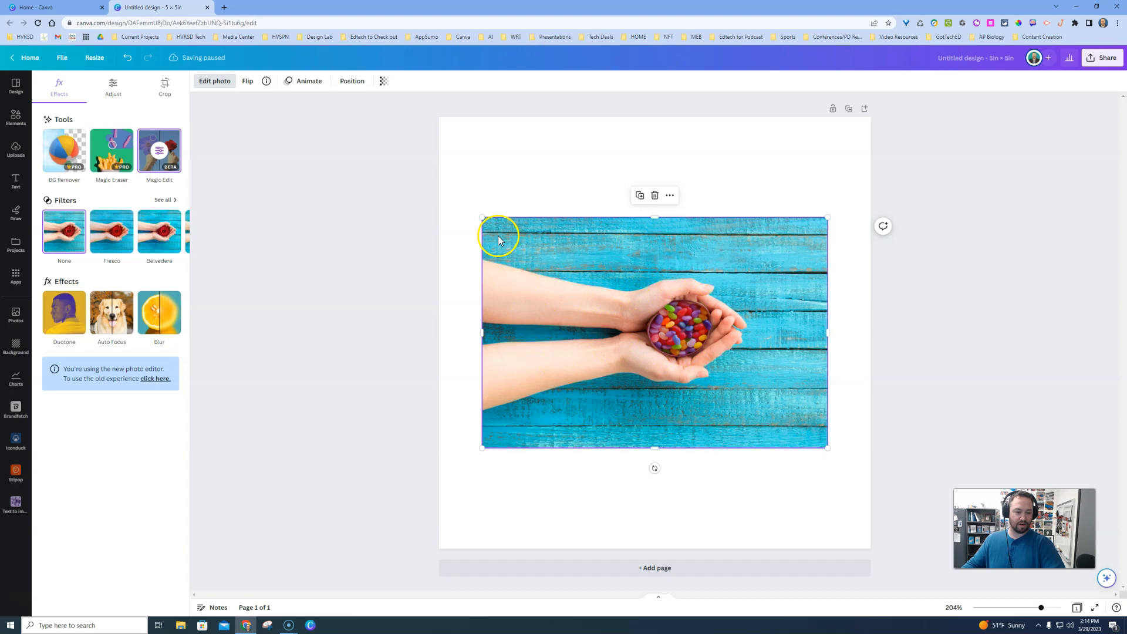
mouse_move(617, 271)
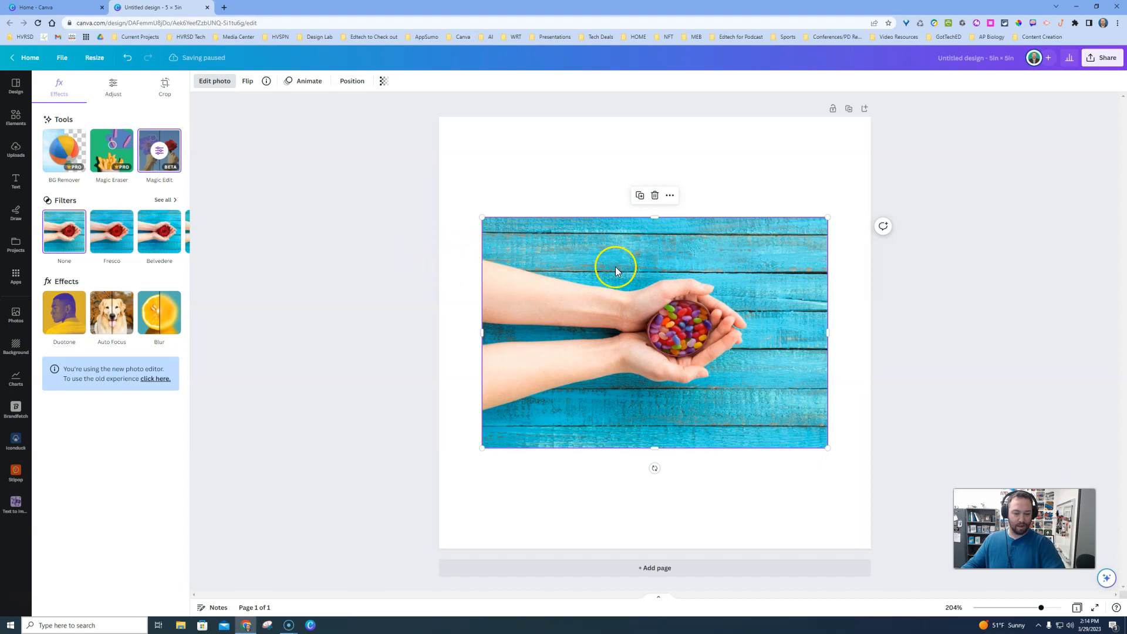
mouse_move(680, 348)
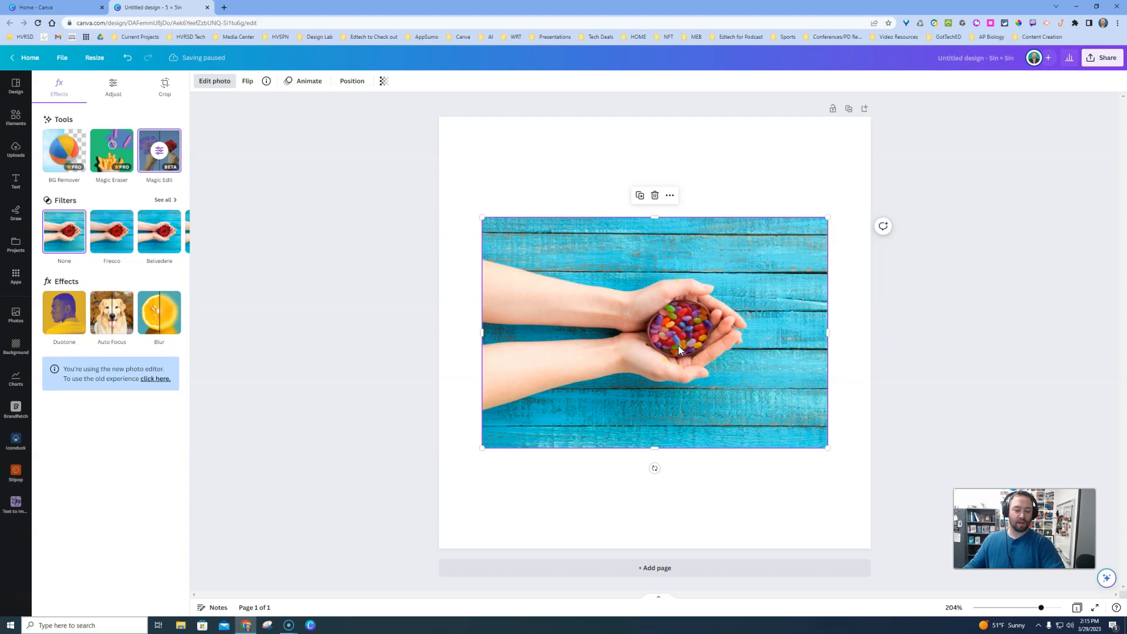
mouse_move(674, 347)
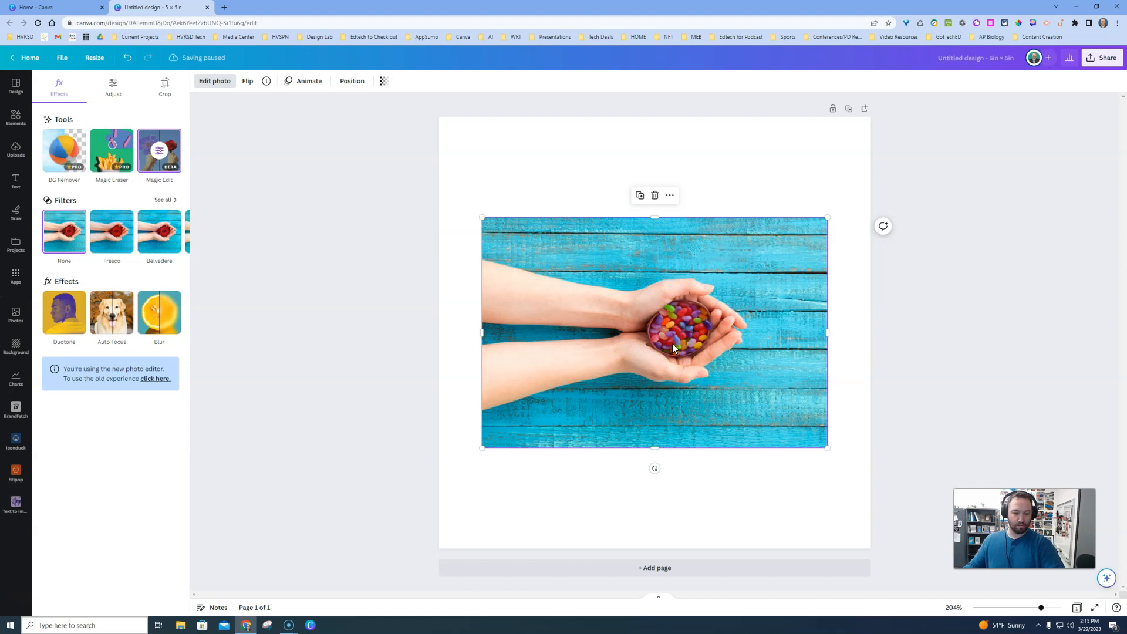